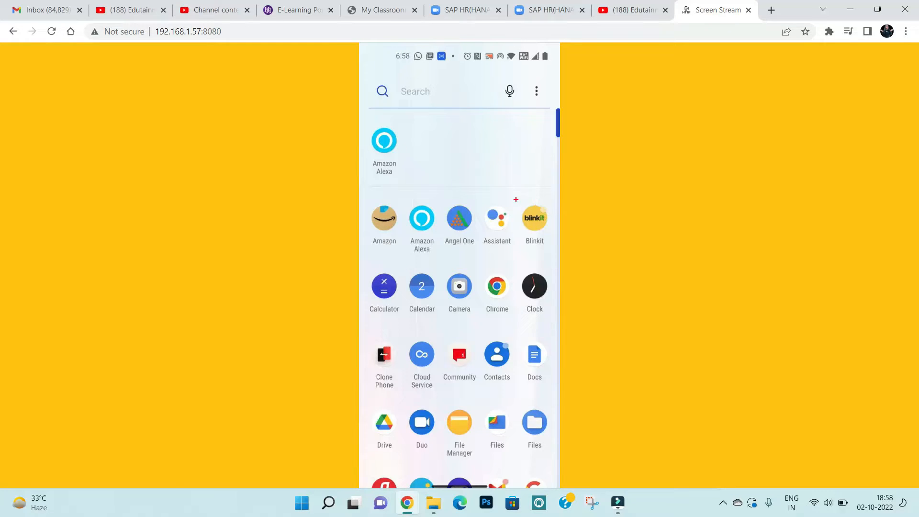
Launch the Settings app from the phone's app drawer
left_click(534, 219)
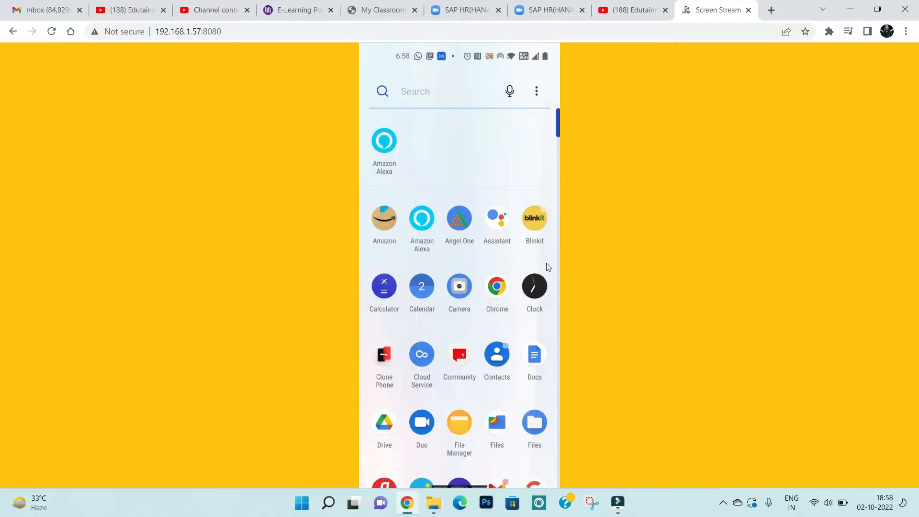
mouse_move(493, 310)
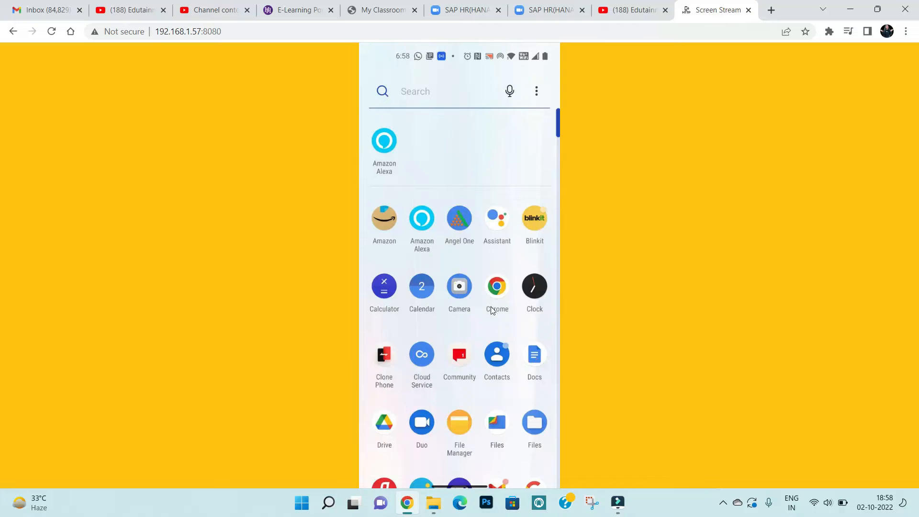
scroll("down", 3)
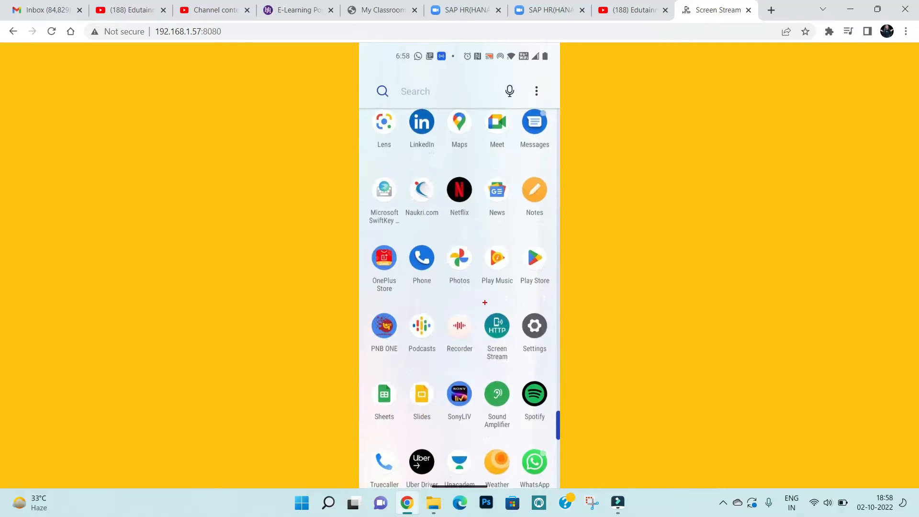
left_click(534, 325)
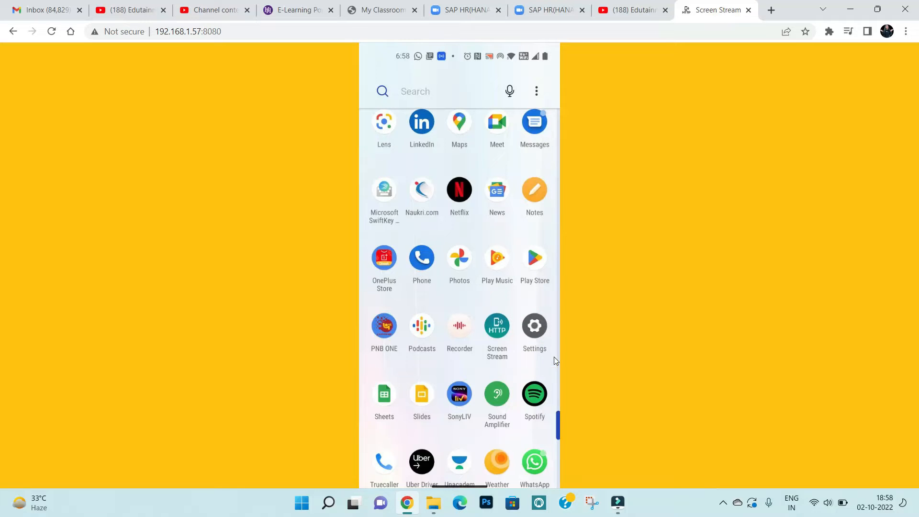
mouse_move(568, 329)
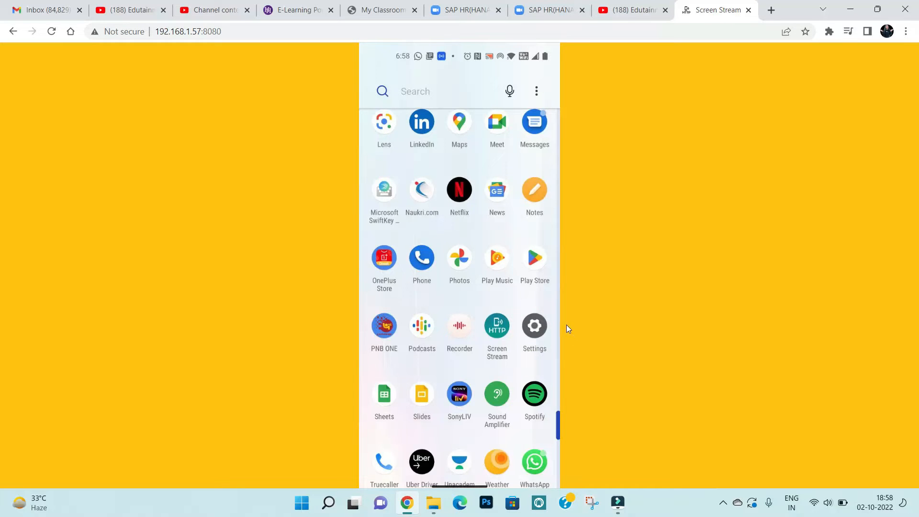
left_click(535, 326)
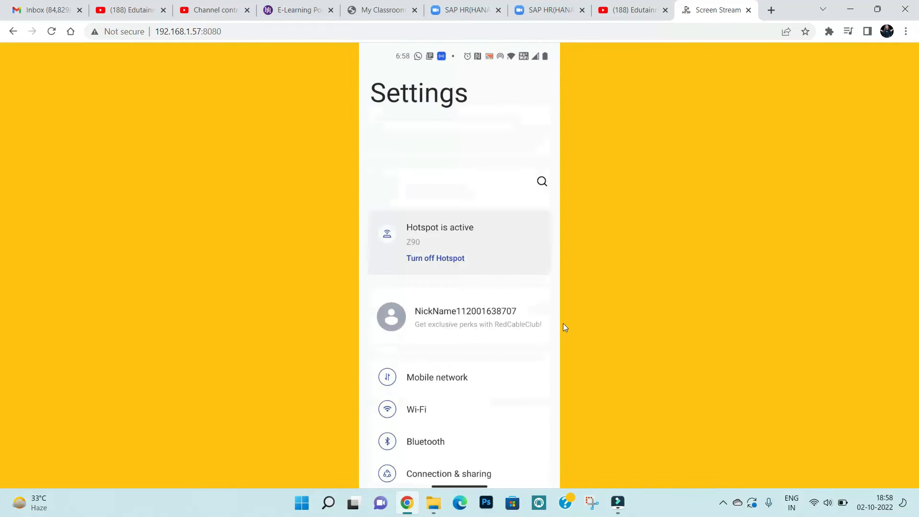
Scroll down the settings list and open App management
scroll("down", 3)
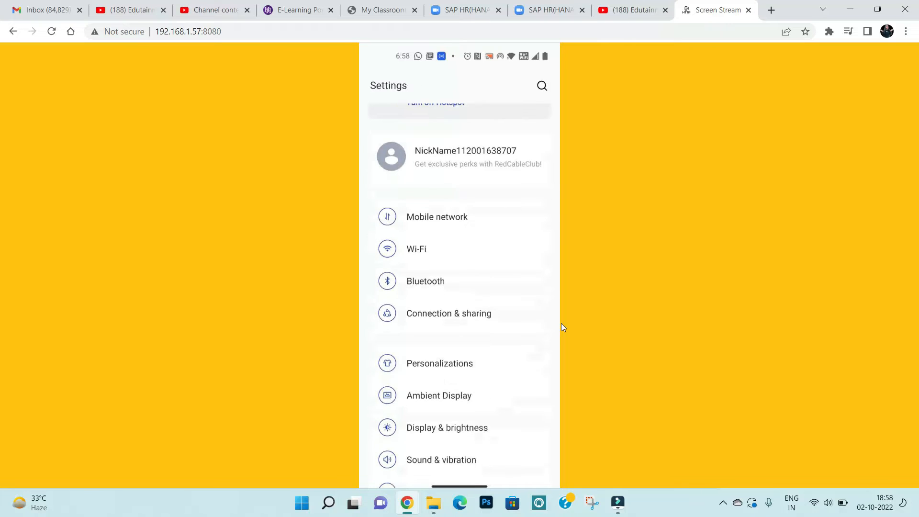
scroll("down", 3)
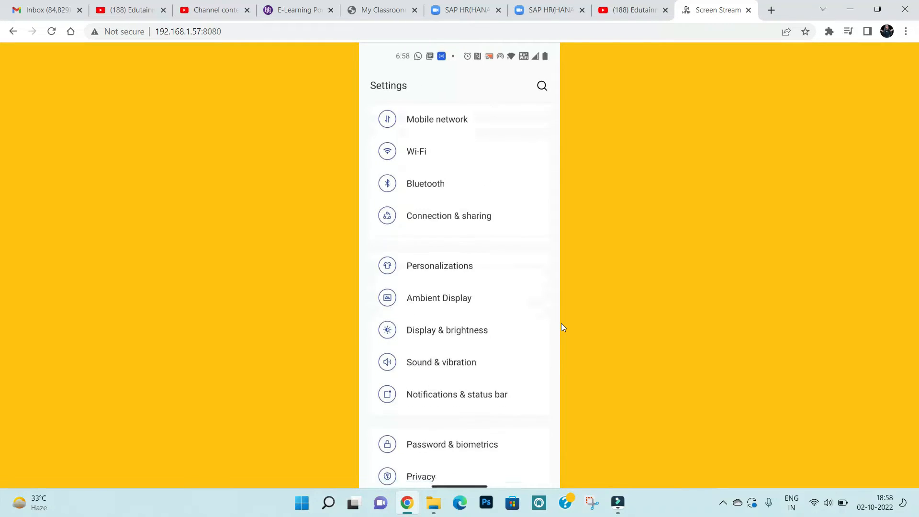
scroll("down", 3)
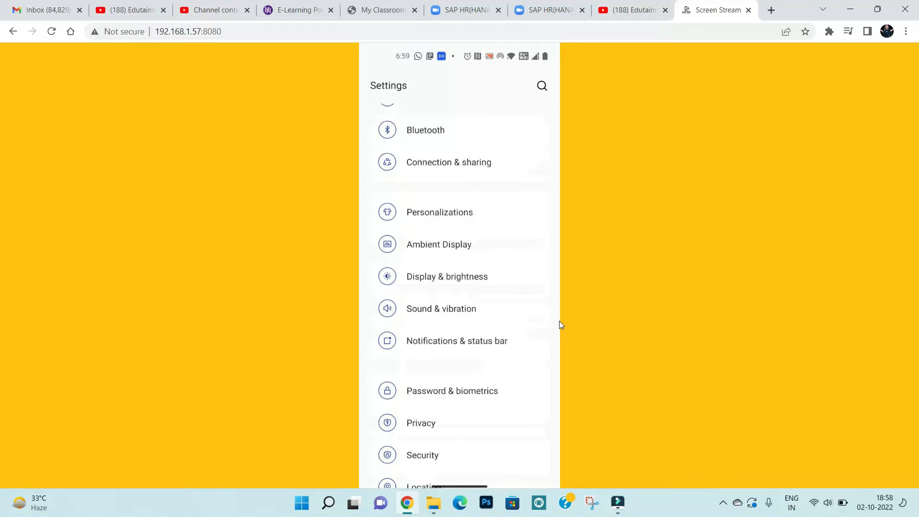
scroll("down", 3)
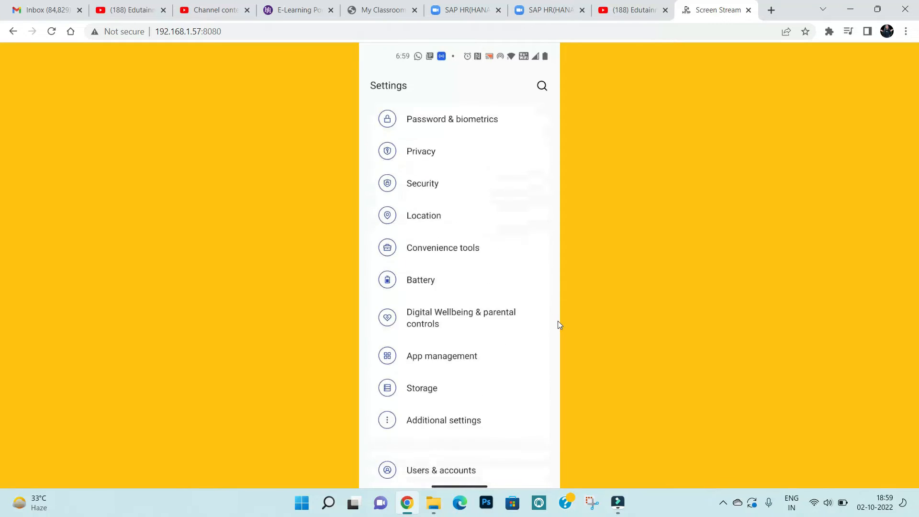
scroll("down", 3)
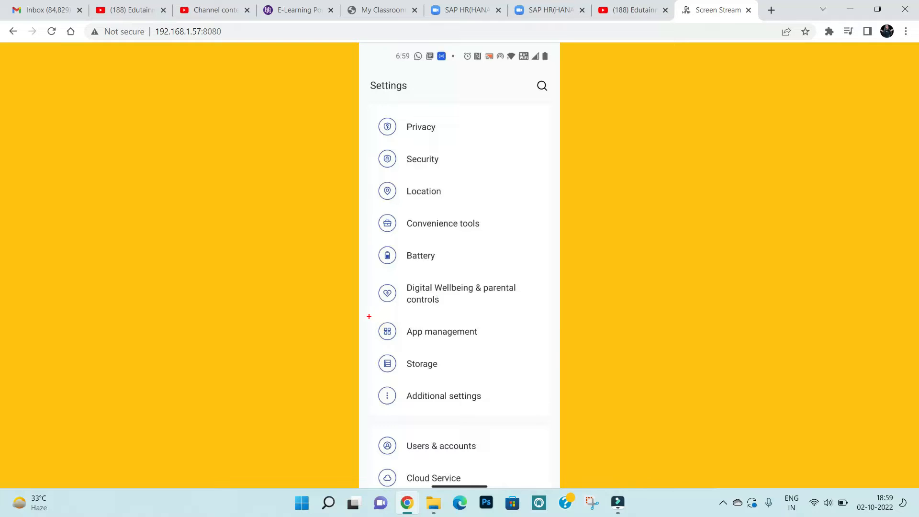
left_click(442, 331)
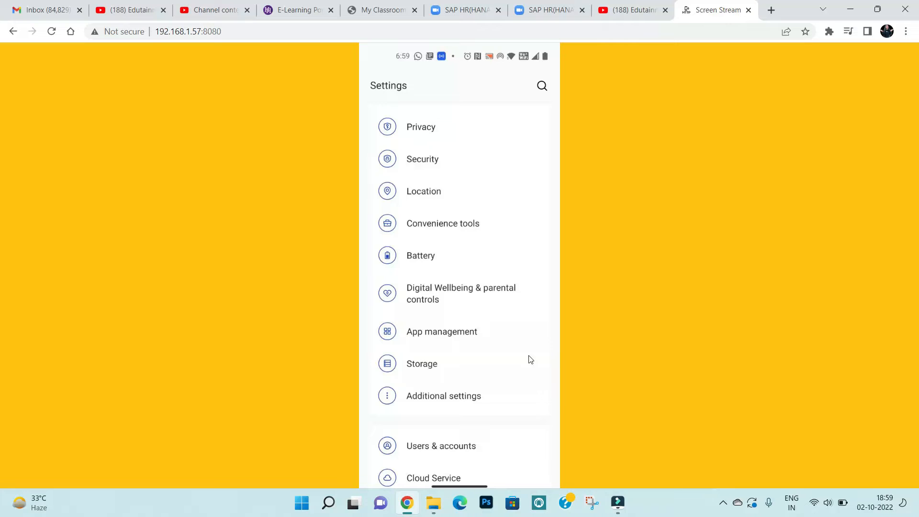
left_click(442, 331)
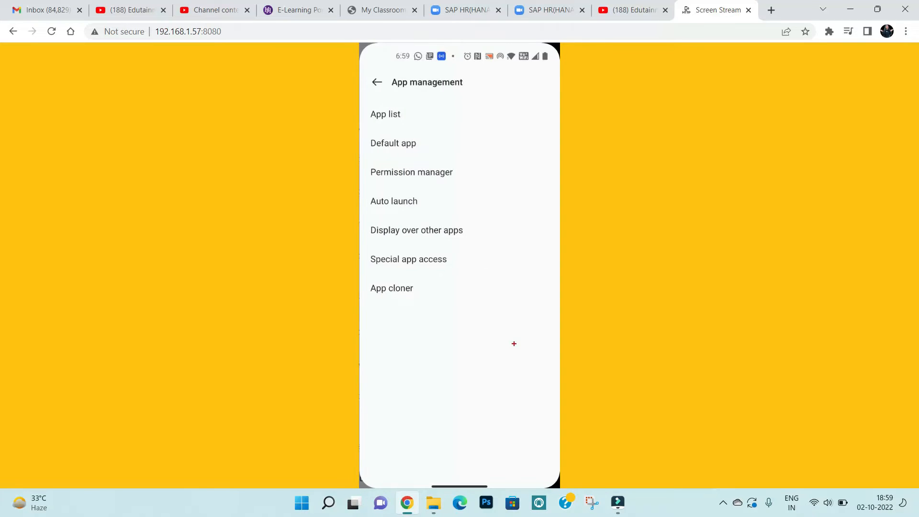
Open App list and scroll through the installed apps looking for Blinkit
left_click(367, 108)
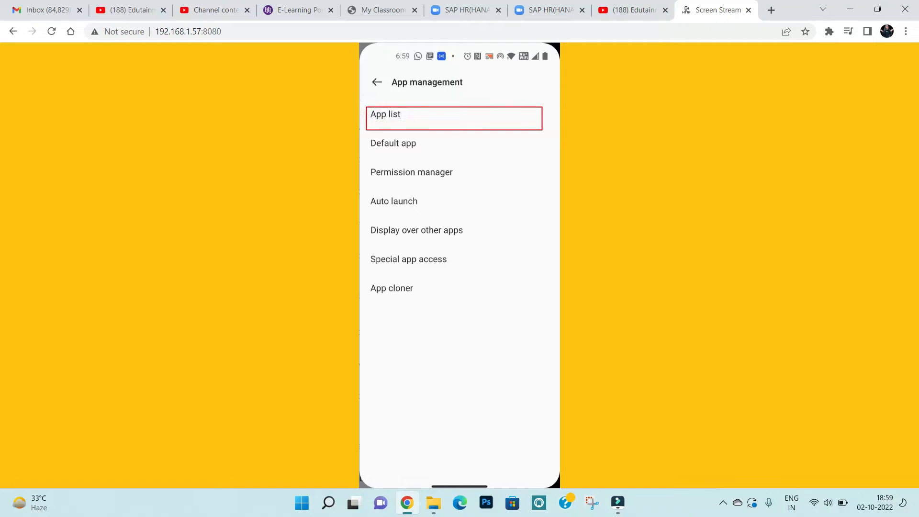
left_click(386, 118)
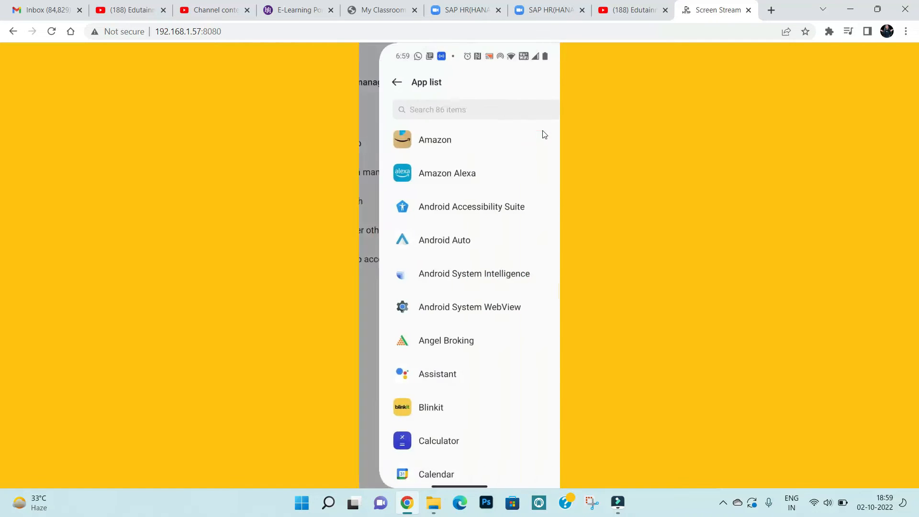
scroll("down", 3)
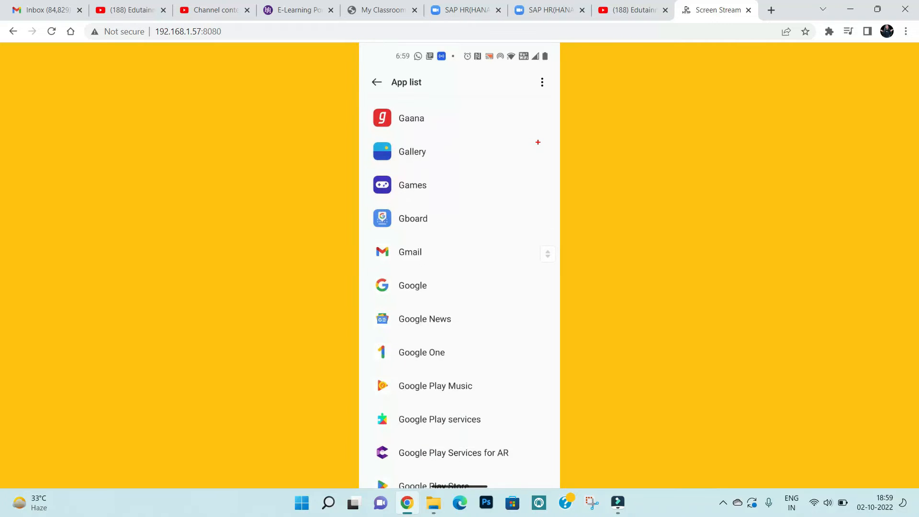
scroll("down", 3)
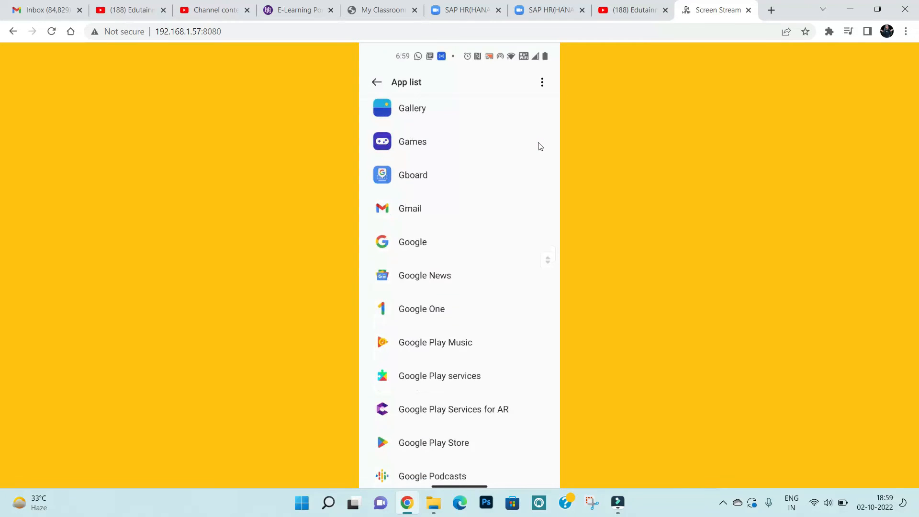
scroll("down", 3)
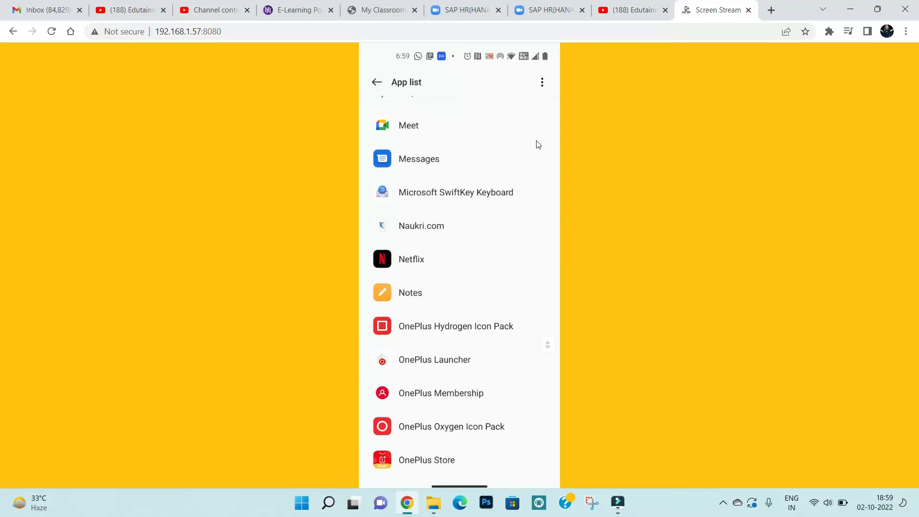
scroll("down", 3)
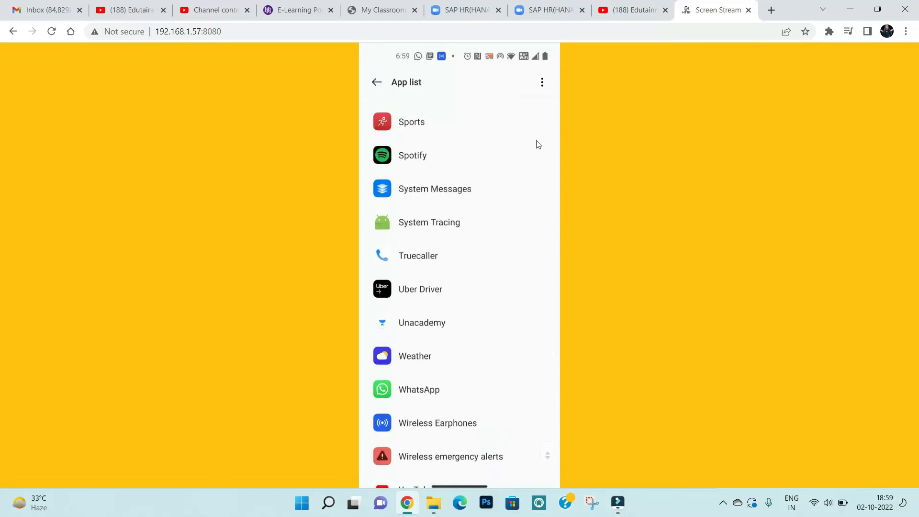
scroll("up", 3)
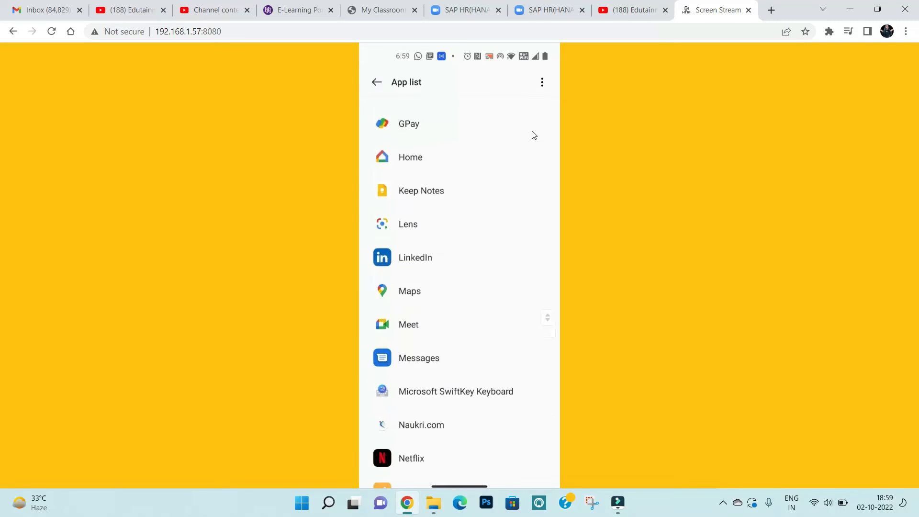
scroll("down", 3)
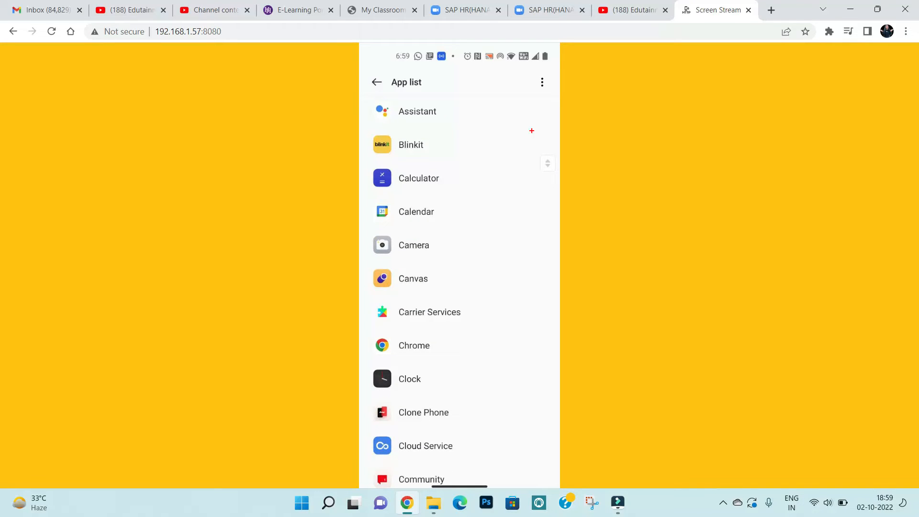
left_click(411, 145)
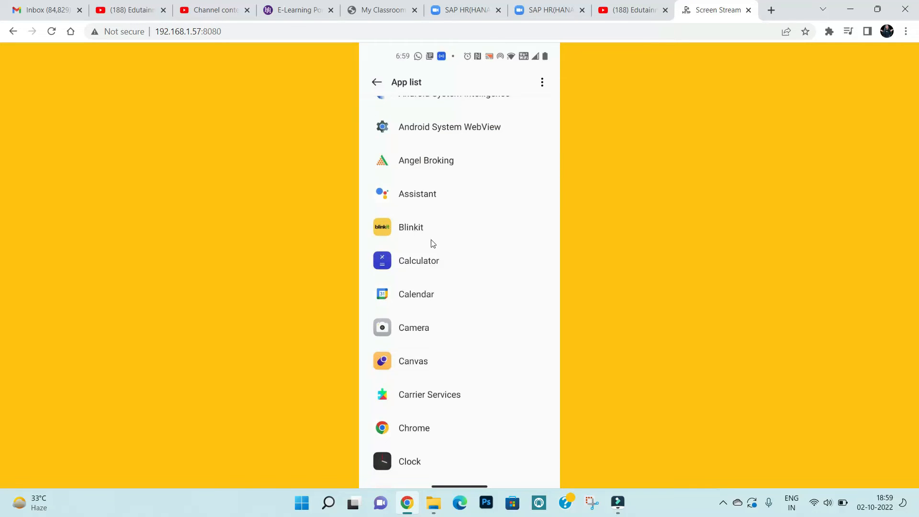
Open Blinkit's App info, then its Storage usage page showing 108 MB total, 20.2 MB cache
left_click(411, 227)
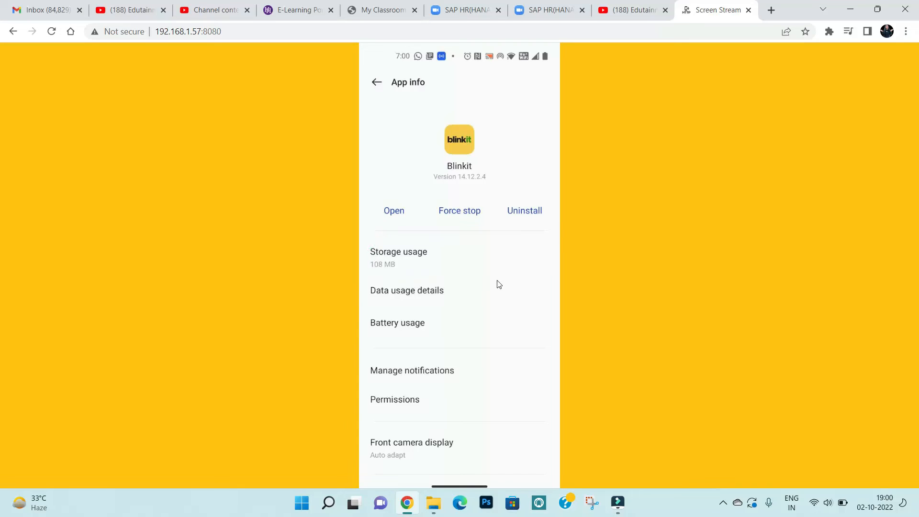
left_click(398, 252)
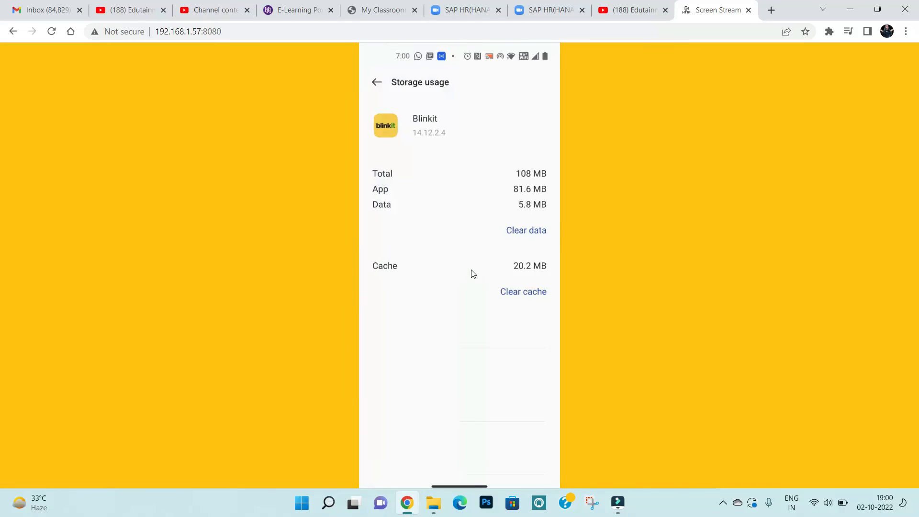
mouse_move(468, 313)
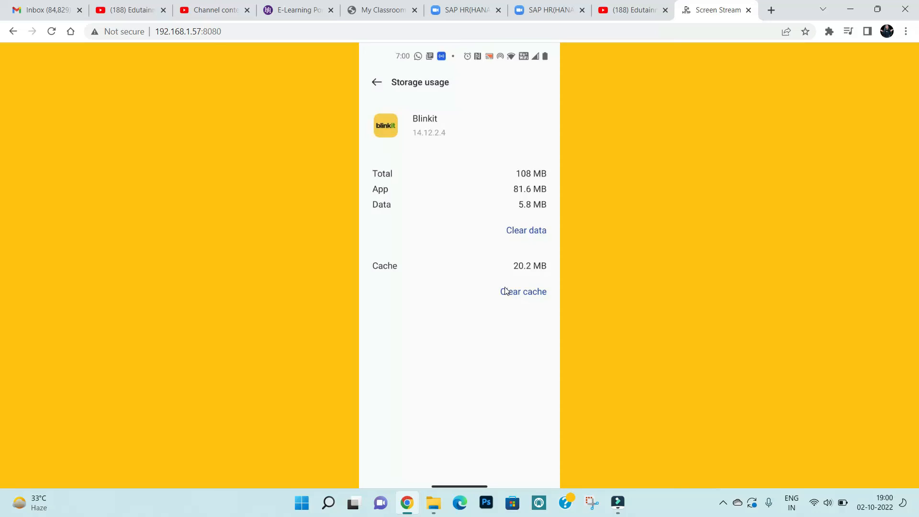
Clear Blinkit's cache, leaving 0 B cache and 87.3 MB total
left_click(523, 292)
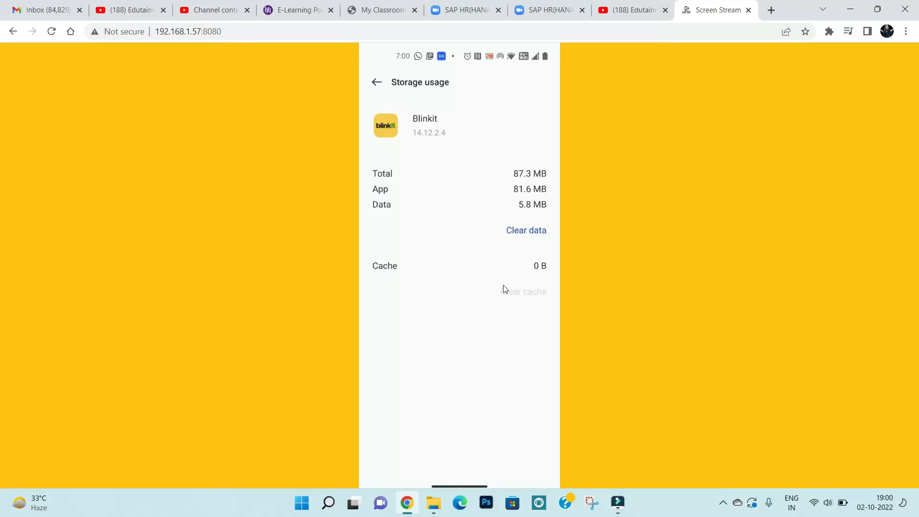
mouse_move(503, 289)
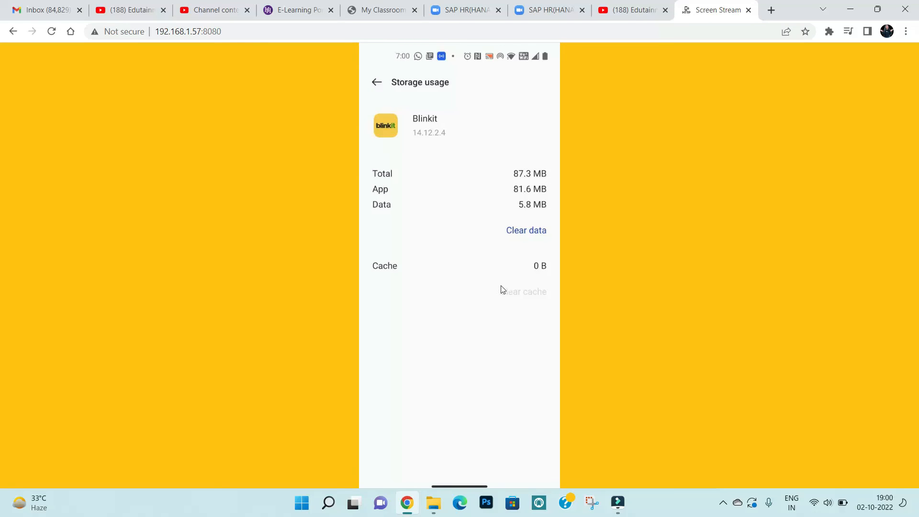
mouse_move(493, 289)
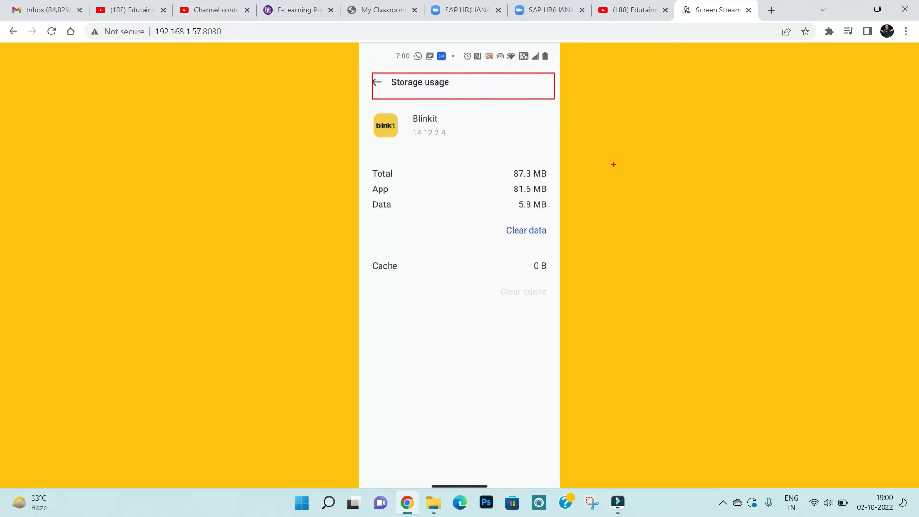
mouse_move(570, 169)
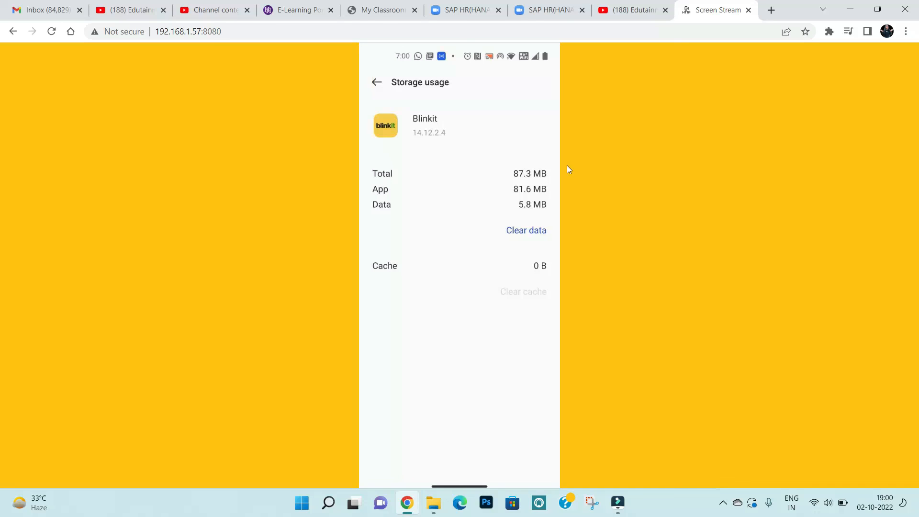
Go back from Blinkit's Storage usage screen to the installed apps list
left_click(376, 81)
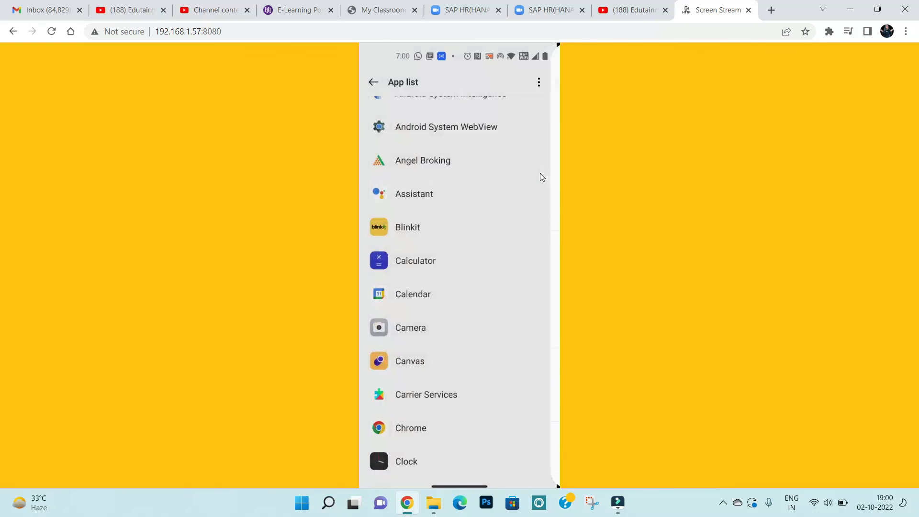